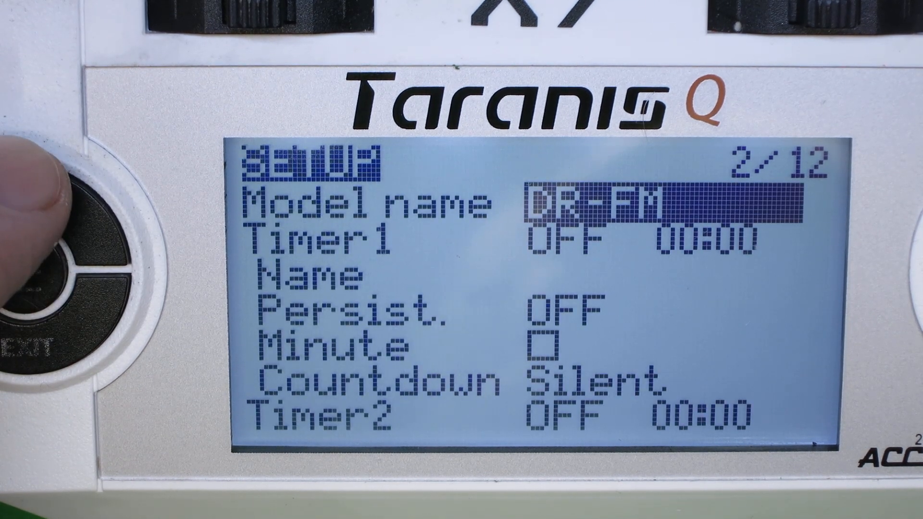
Step: Advance to the Flight Modes page to open HiRate (FM1) on switch SD up
key("right")
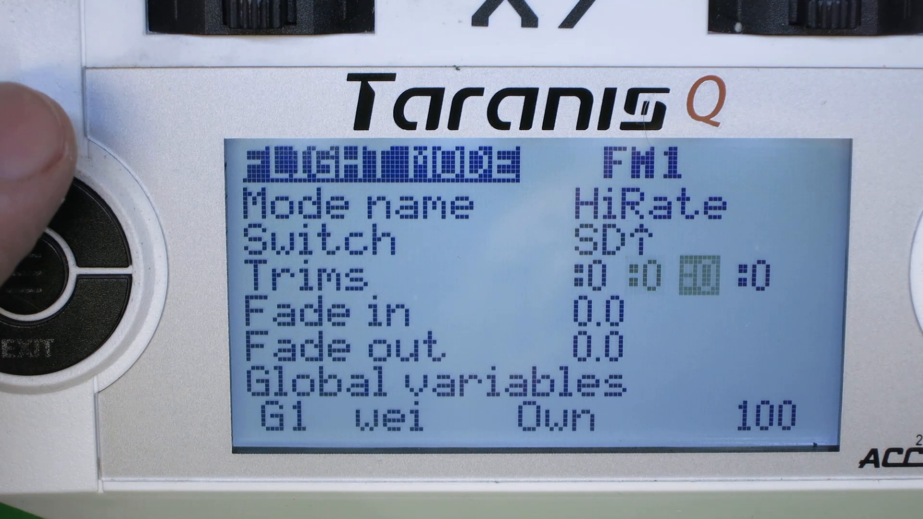
Step: Scroll down the Flight Modes list and open FM2 LoRate's settings
scroll("down", 3)
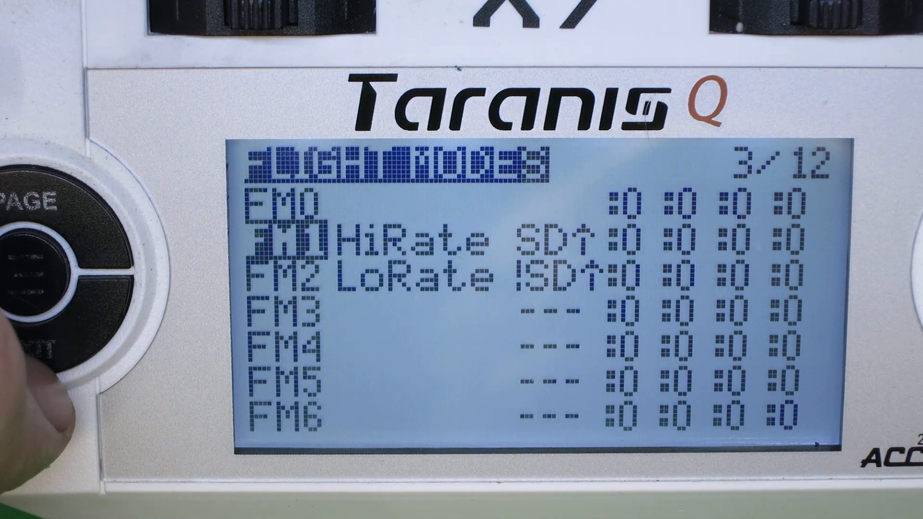
left_click(53, 283)
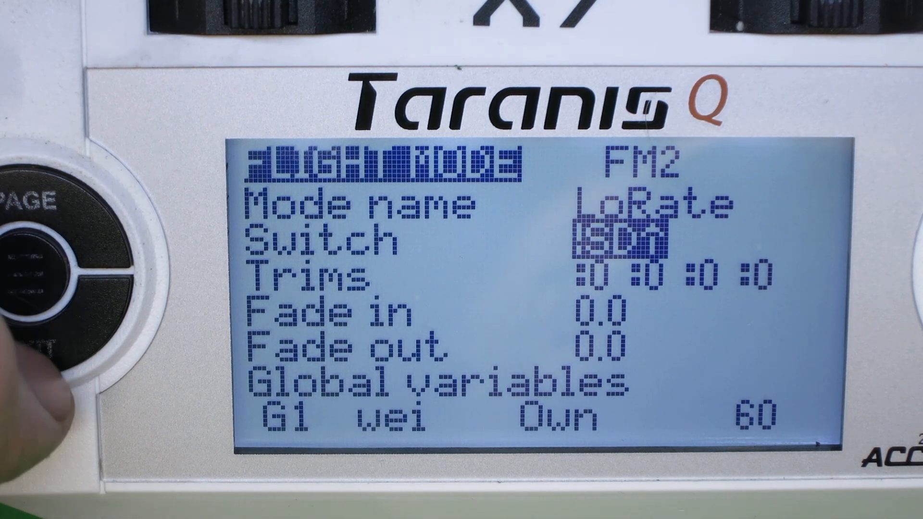
key("Down")
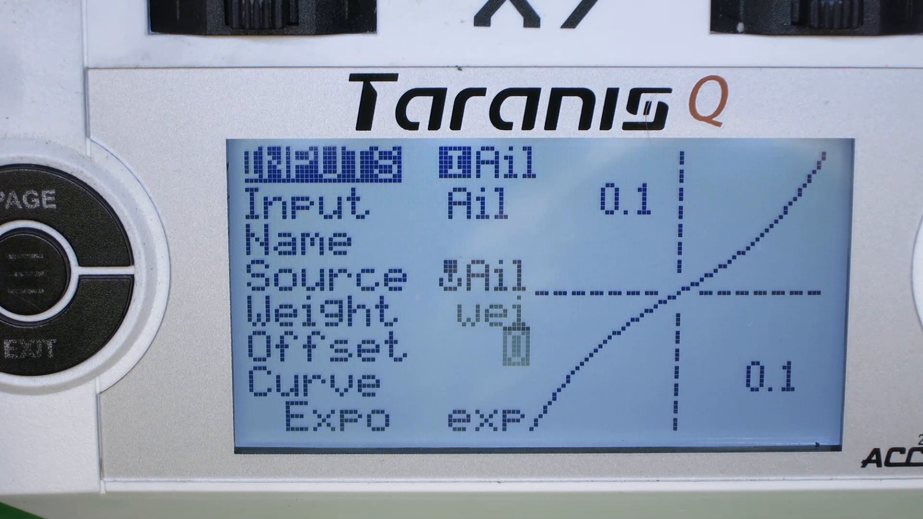
Step: Scroll through the Ail input's fields to reveal offset, flight modes and switch
scroll("down", 3)
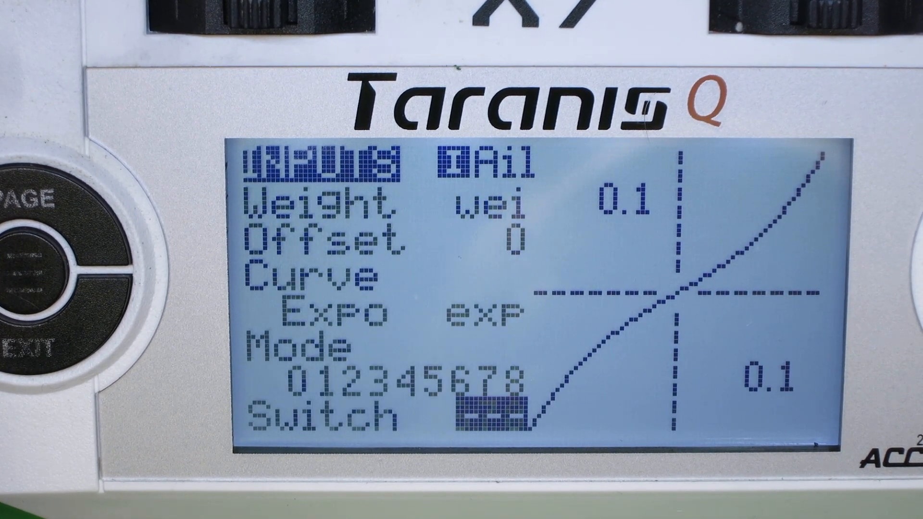